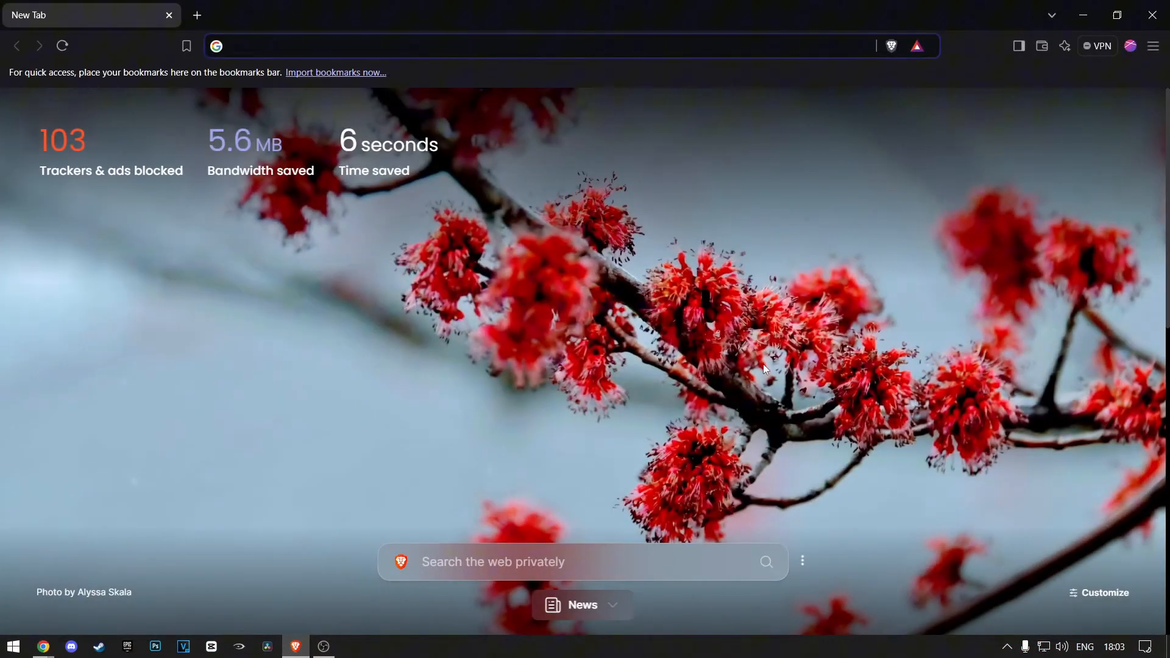
# Open Brave's Settings from the browser menu and go to the Extensions section.
pyautogui.click(1153, 45)
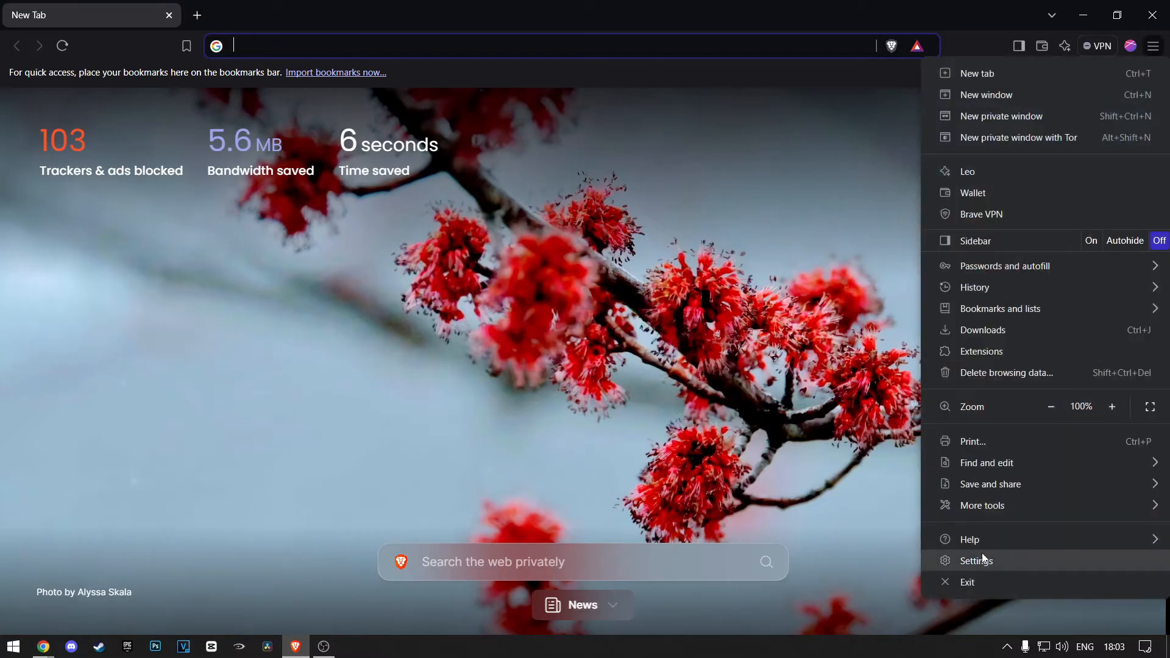
pyautogui.click(976, 560)
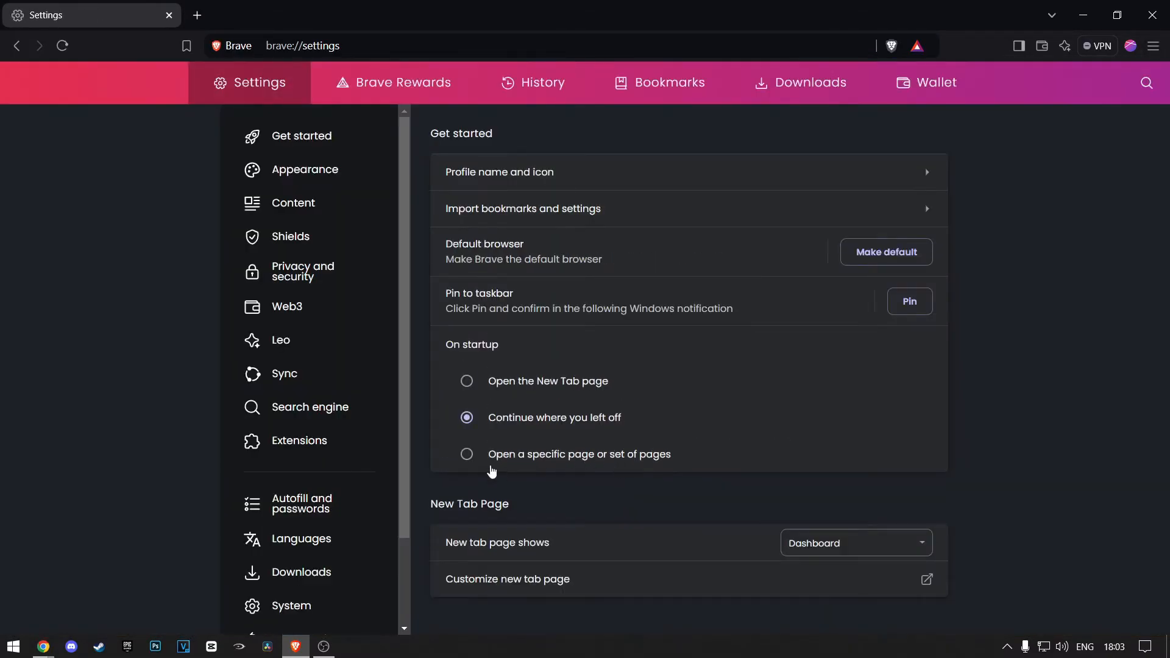
pyautogui.click(299, 440)
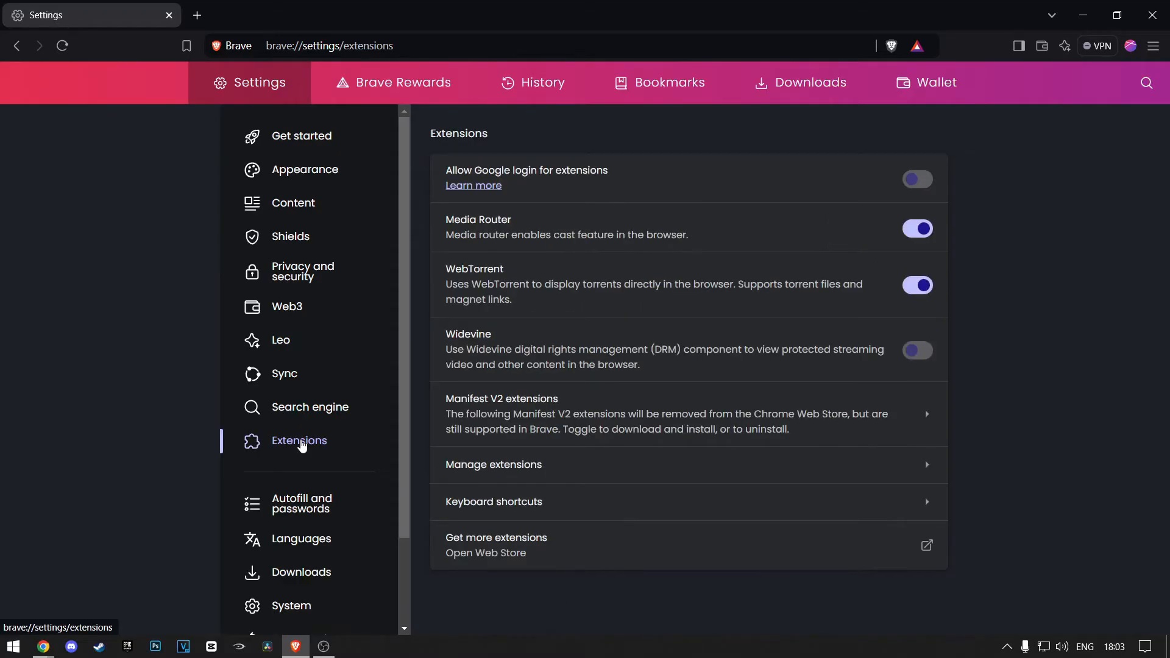
# Switch on the Widevine toggle so the relaunch notice appears.
pyautogui.click(917, 351)
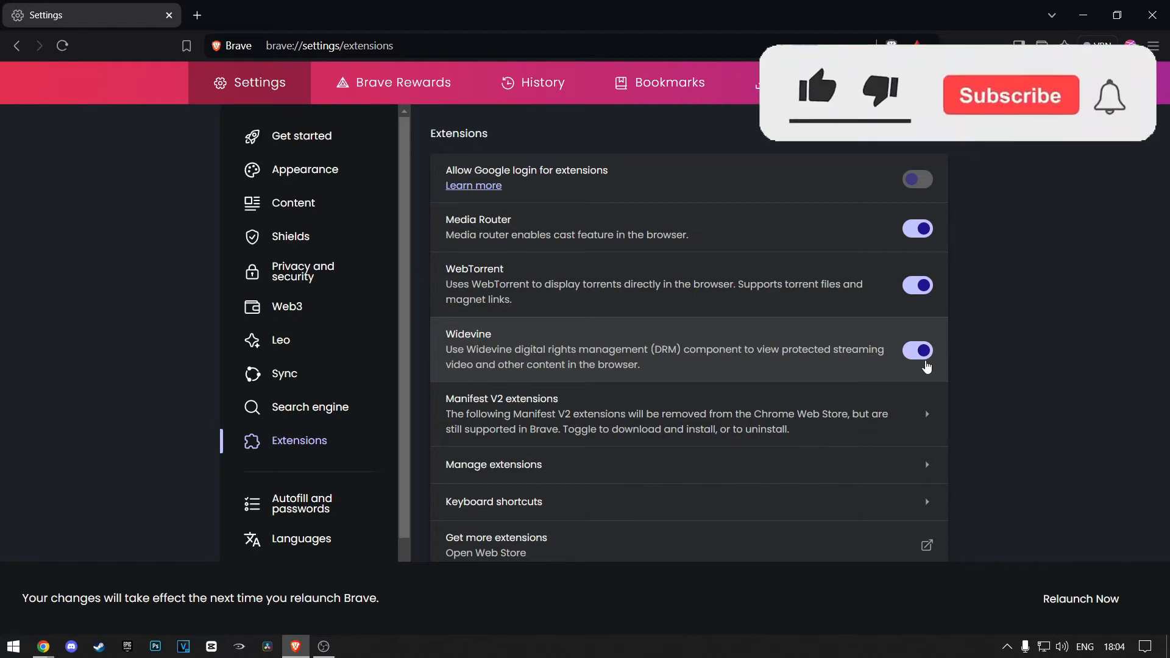
pyautogui.click(1009, 95)
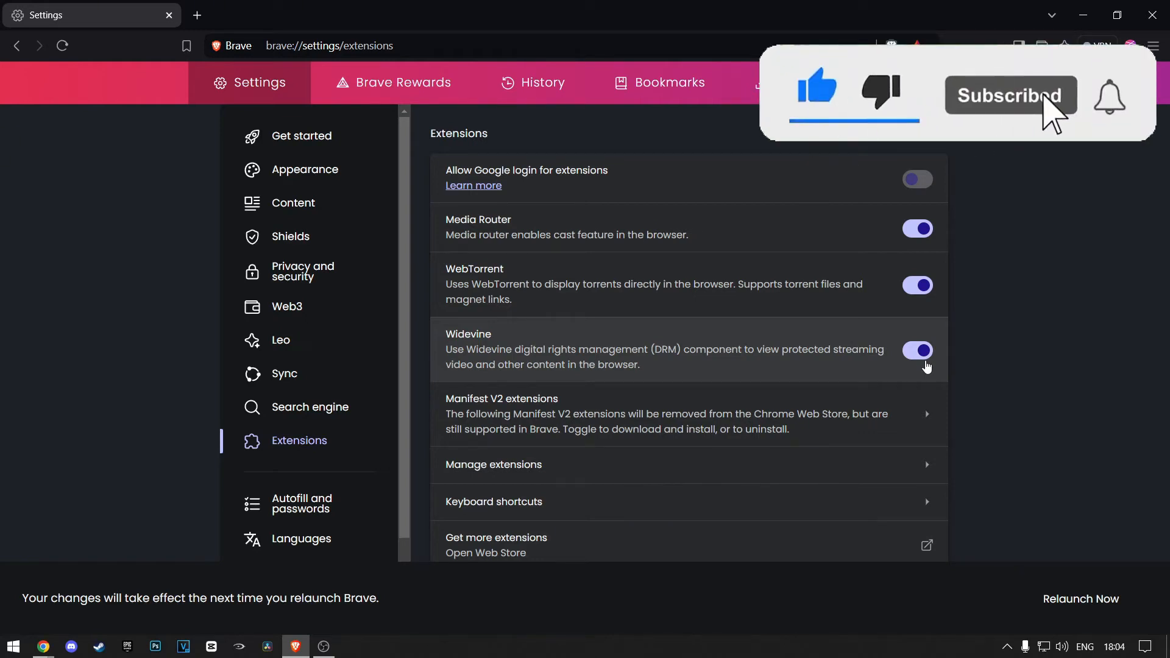